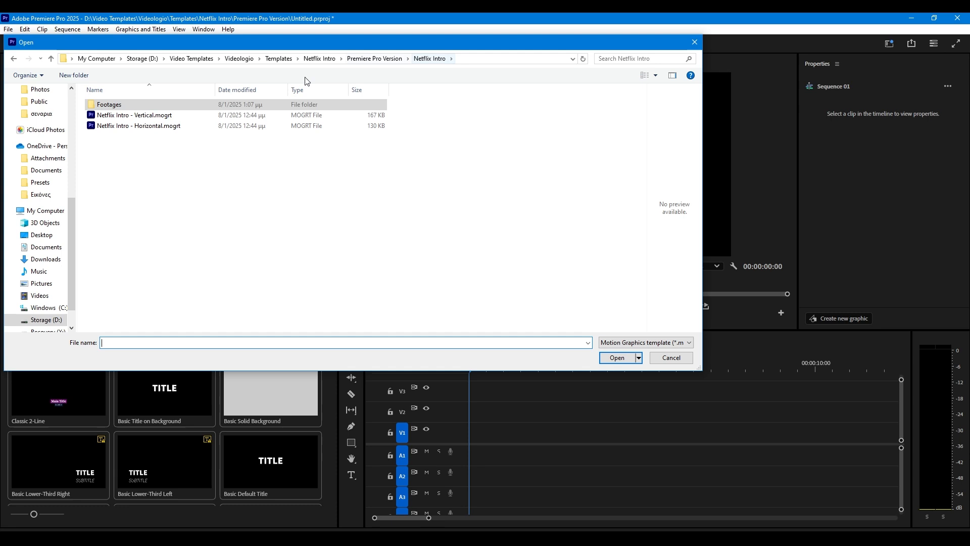
# Place the Netflix Intro - Horizontal template on V1 and park the playhead on the red N logo
pyautogui.click(670, 358)
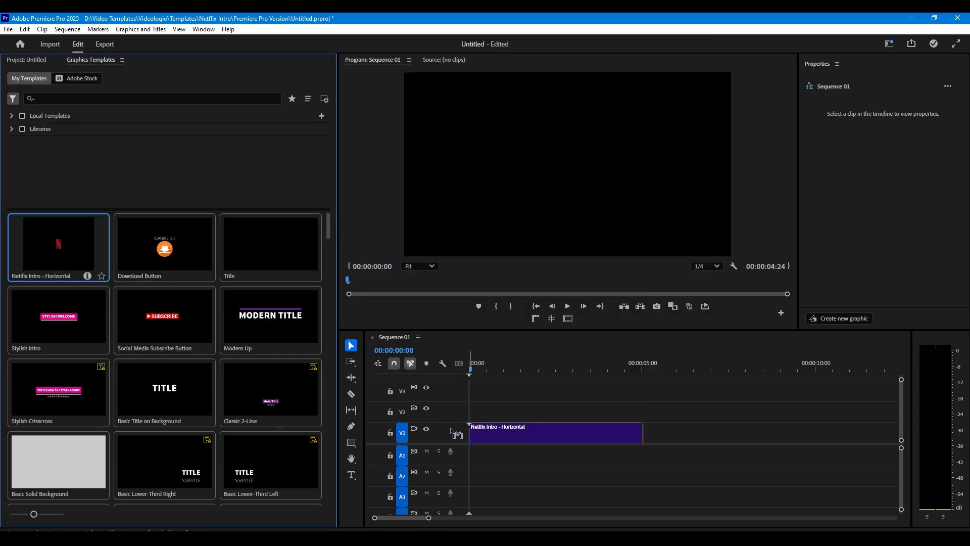
pyautogui.click(554, 431)
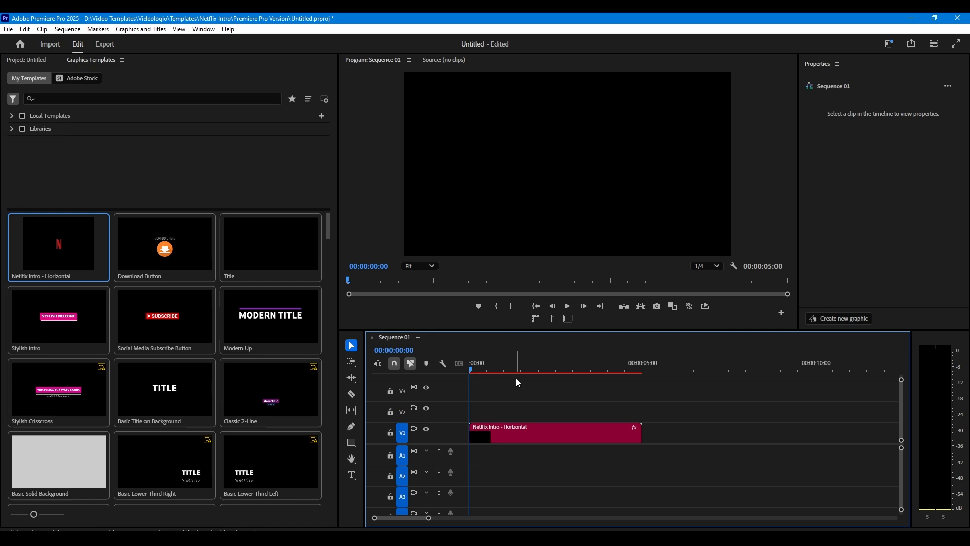
pyautogui.click(518, 370)
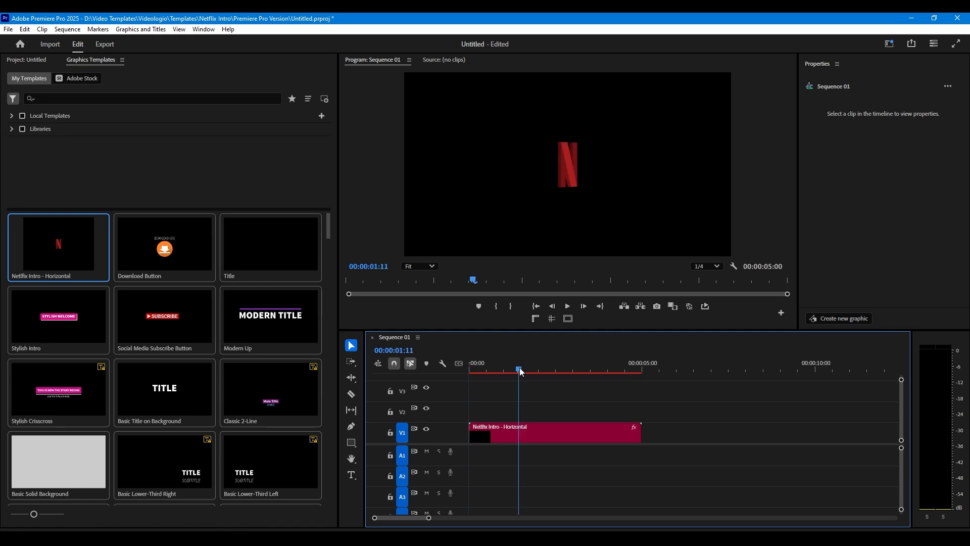
# Replace the PLACE YOUR LOGO placeholder with new logo.png from the Footages folder
pyautogui.click(553, 432)
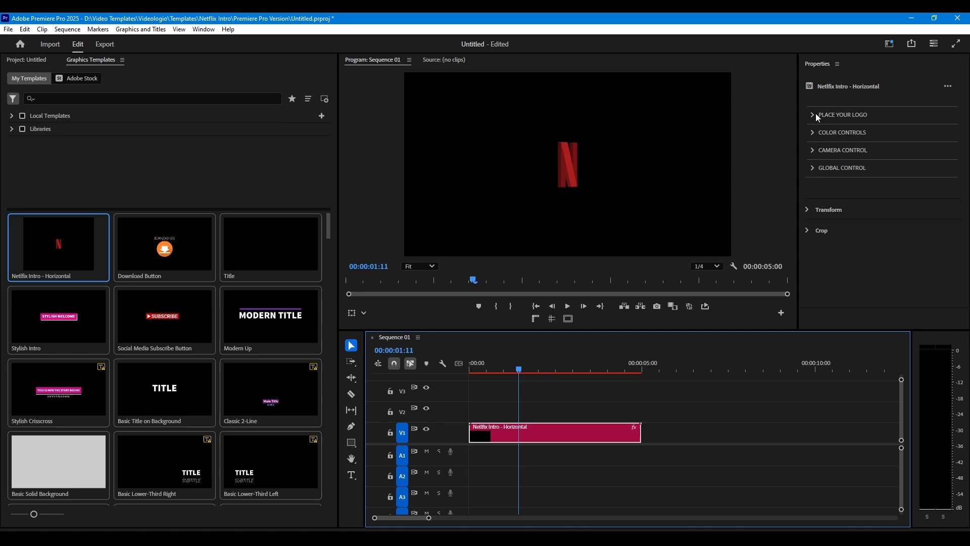
pyautogui.click(812, 114)
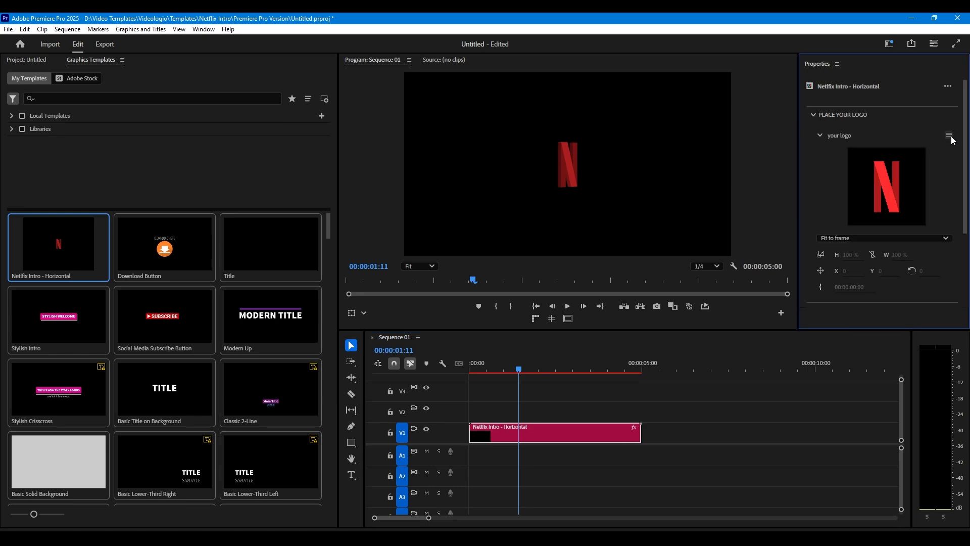
pyautogui.click(949, 134)
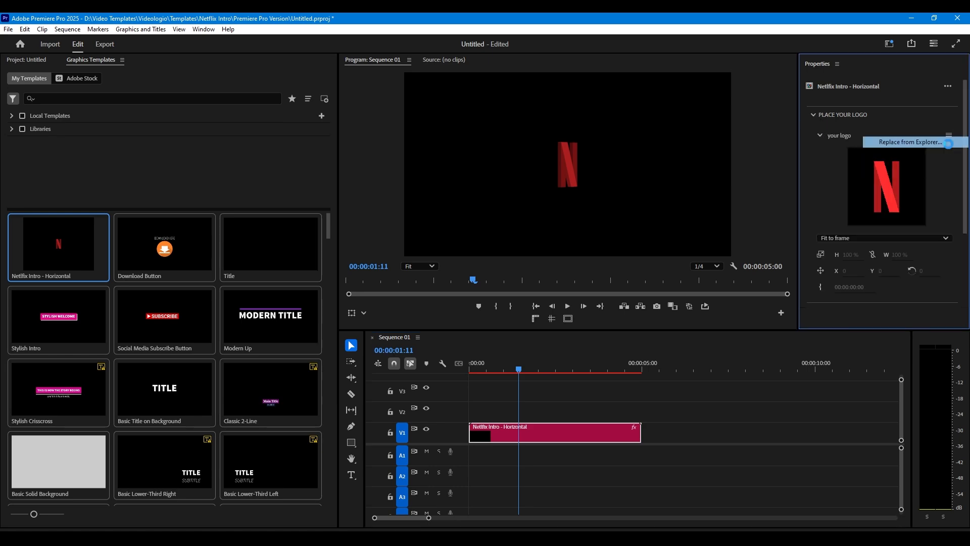
pyautogui.click(909, 142)
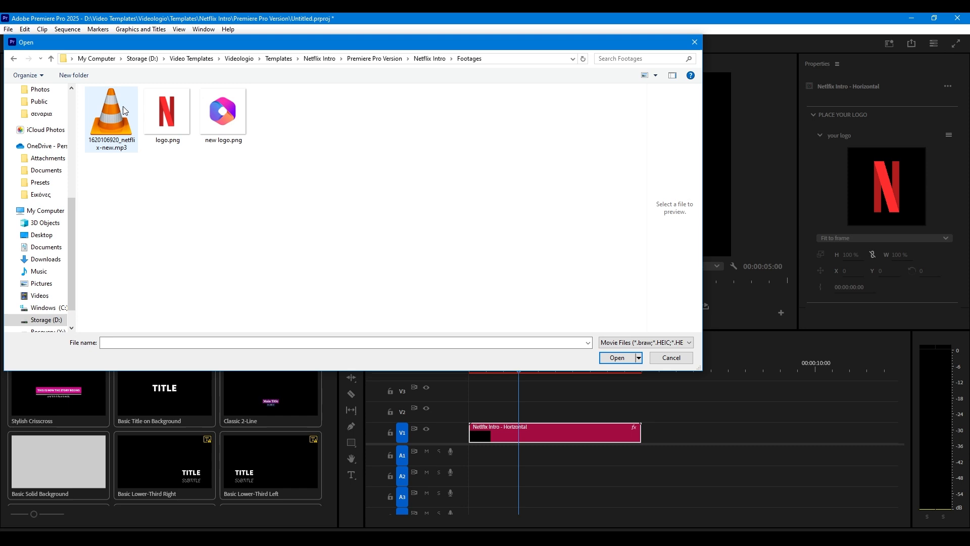
pyautogui.doubleClick(223, 110)
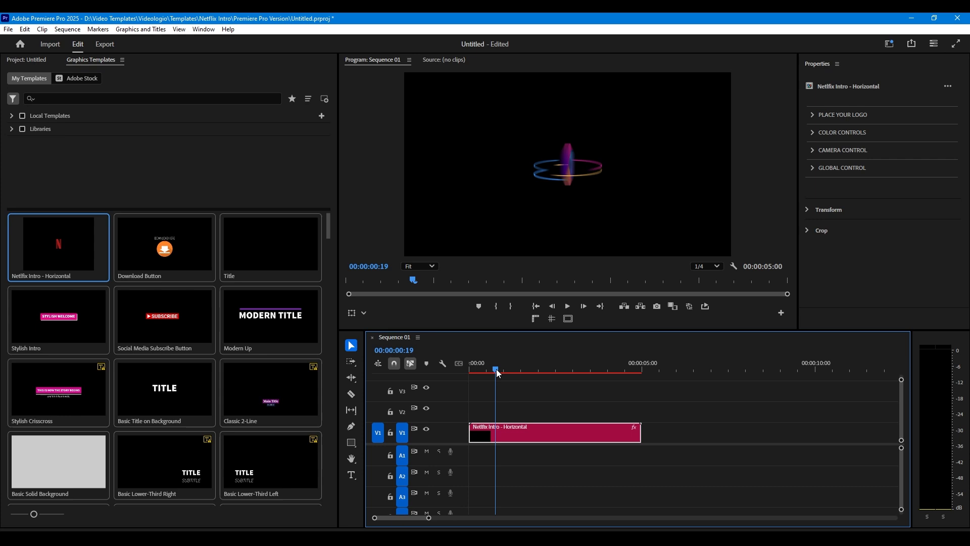
# Recolor COLOR CONTROLS to a purple main color with pink, coral and blue motion lines
pyautogui.click(841, 132)
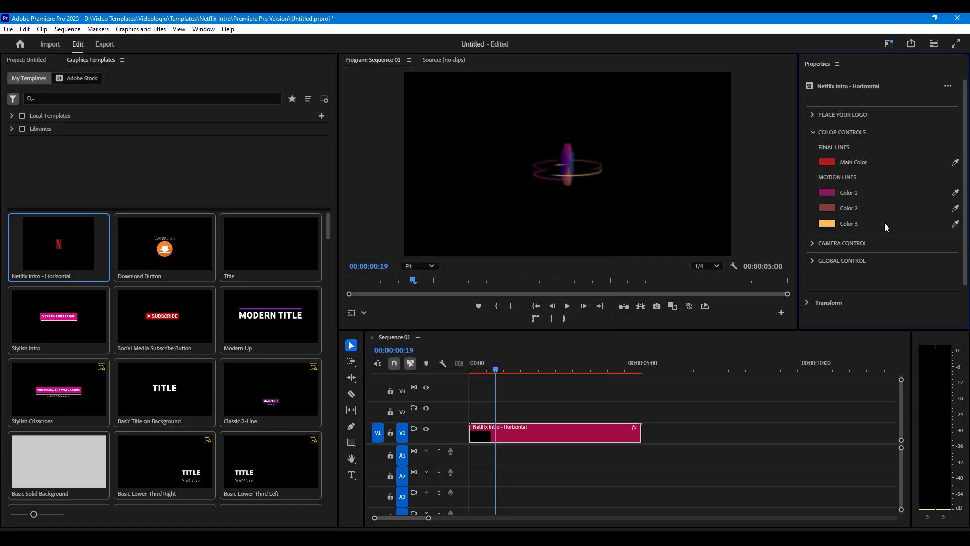
pyautogui.click(825, 223)
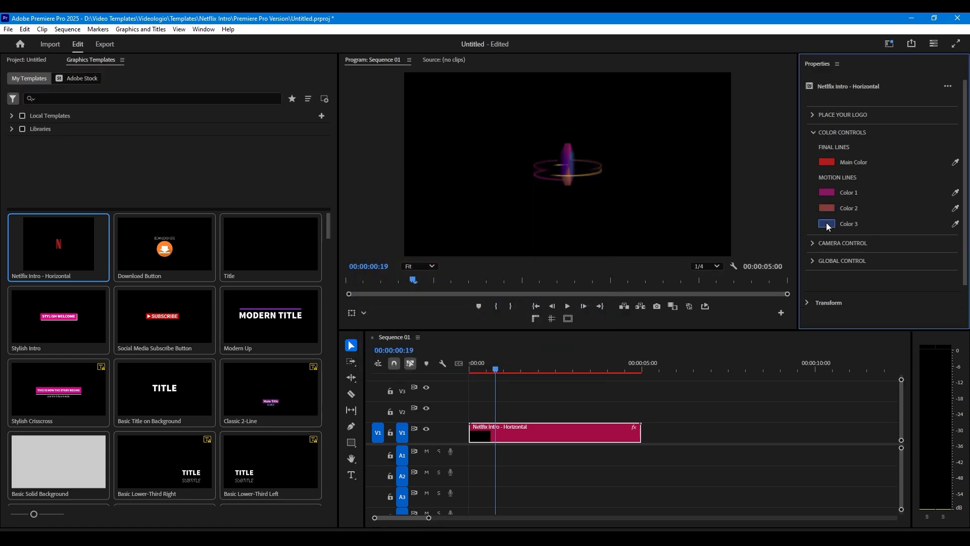
pyautogui.click(827, 224)
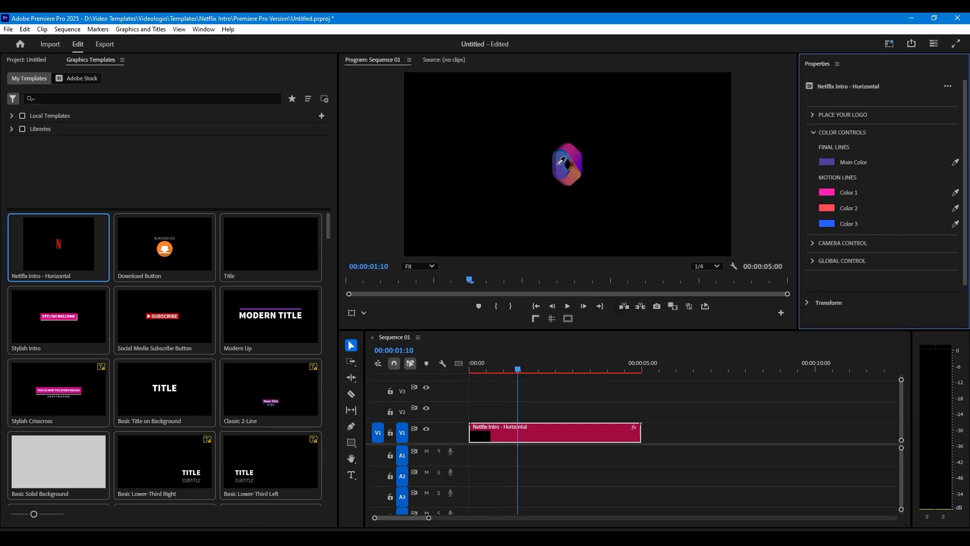
pyautogui.click(534, 369)
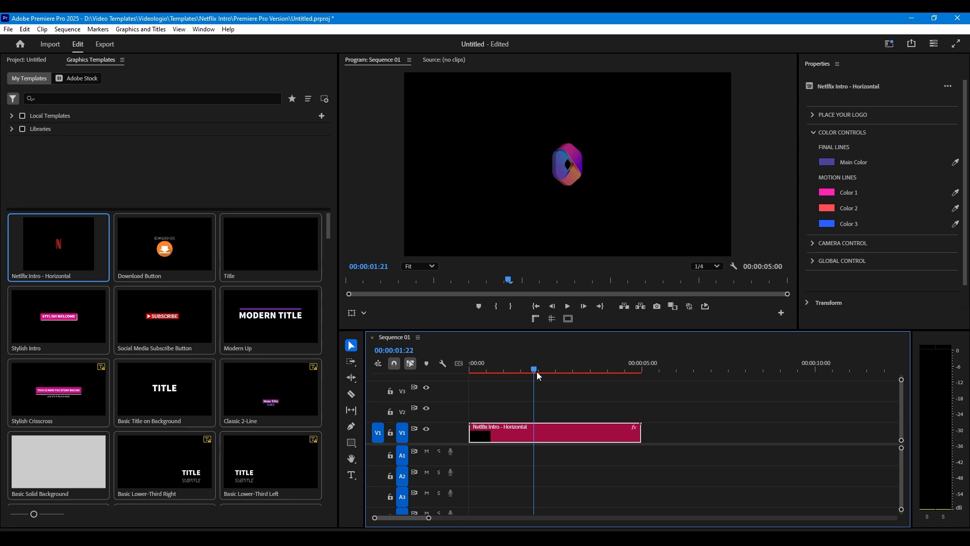
# Move to 00:00:03:00 and expand the CAMERA CONTROL and GLOBAL CONTROL settings
pyautogui.click(574, 369)
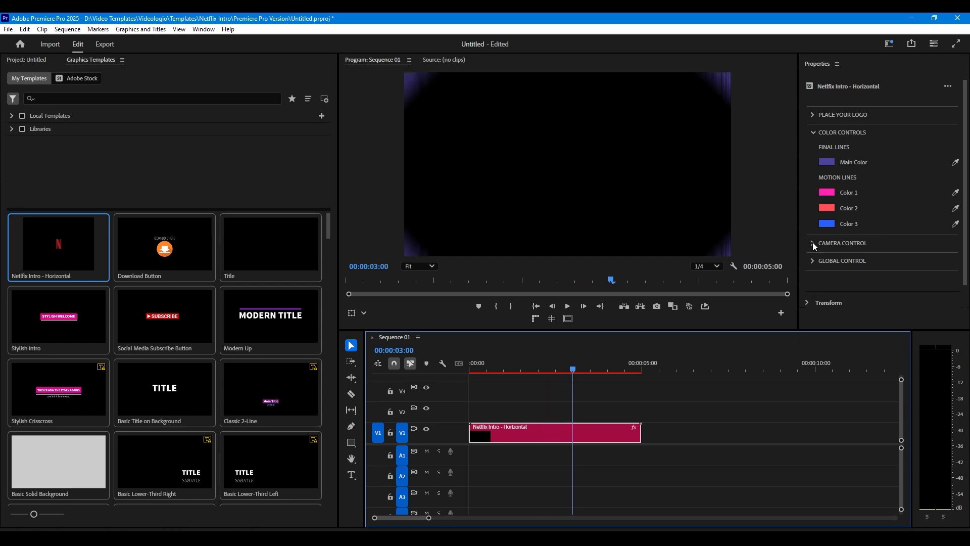
pyautogui.click(813, 243)
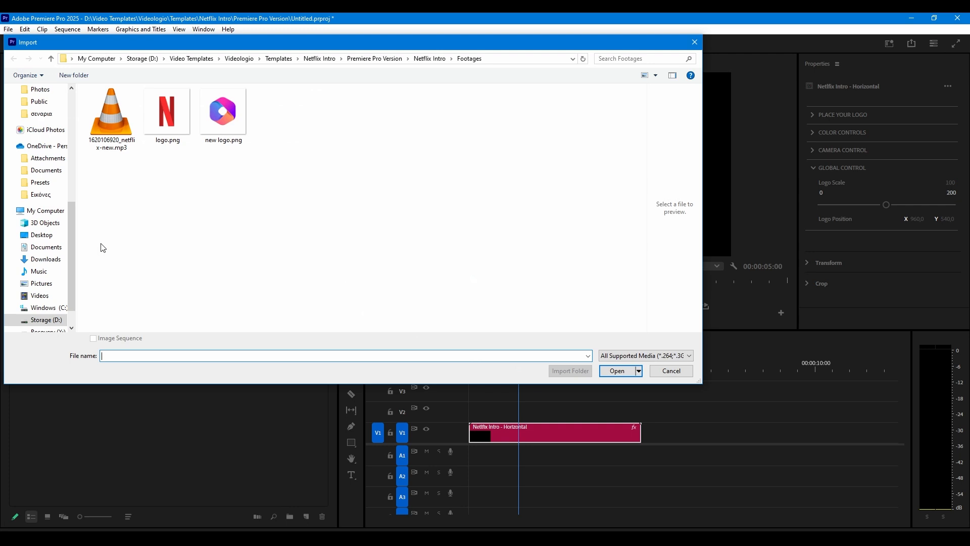
# Import the netflix-new .mp3 sound effect from the Footages folder into the project bin
pyautogui.click(616, 371)
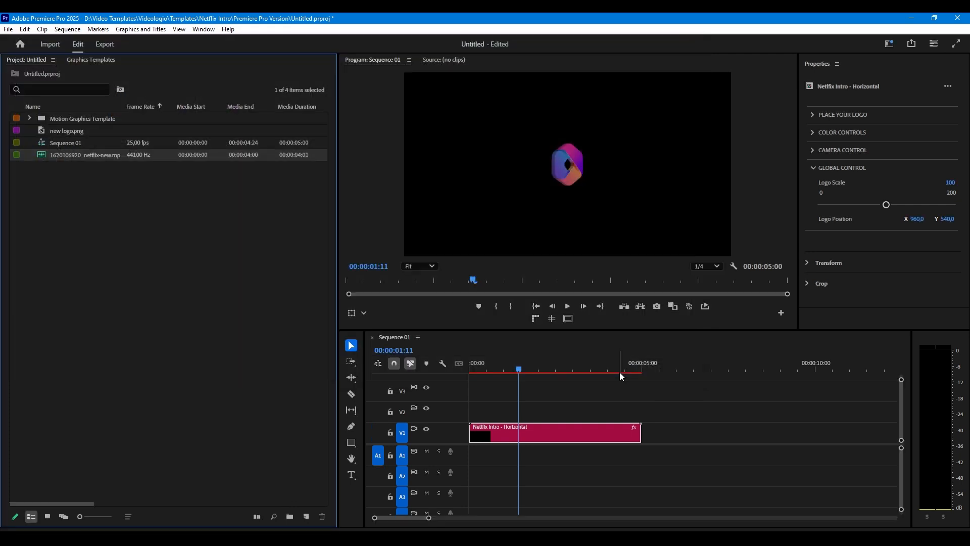